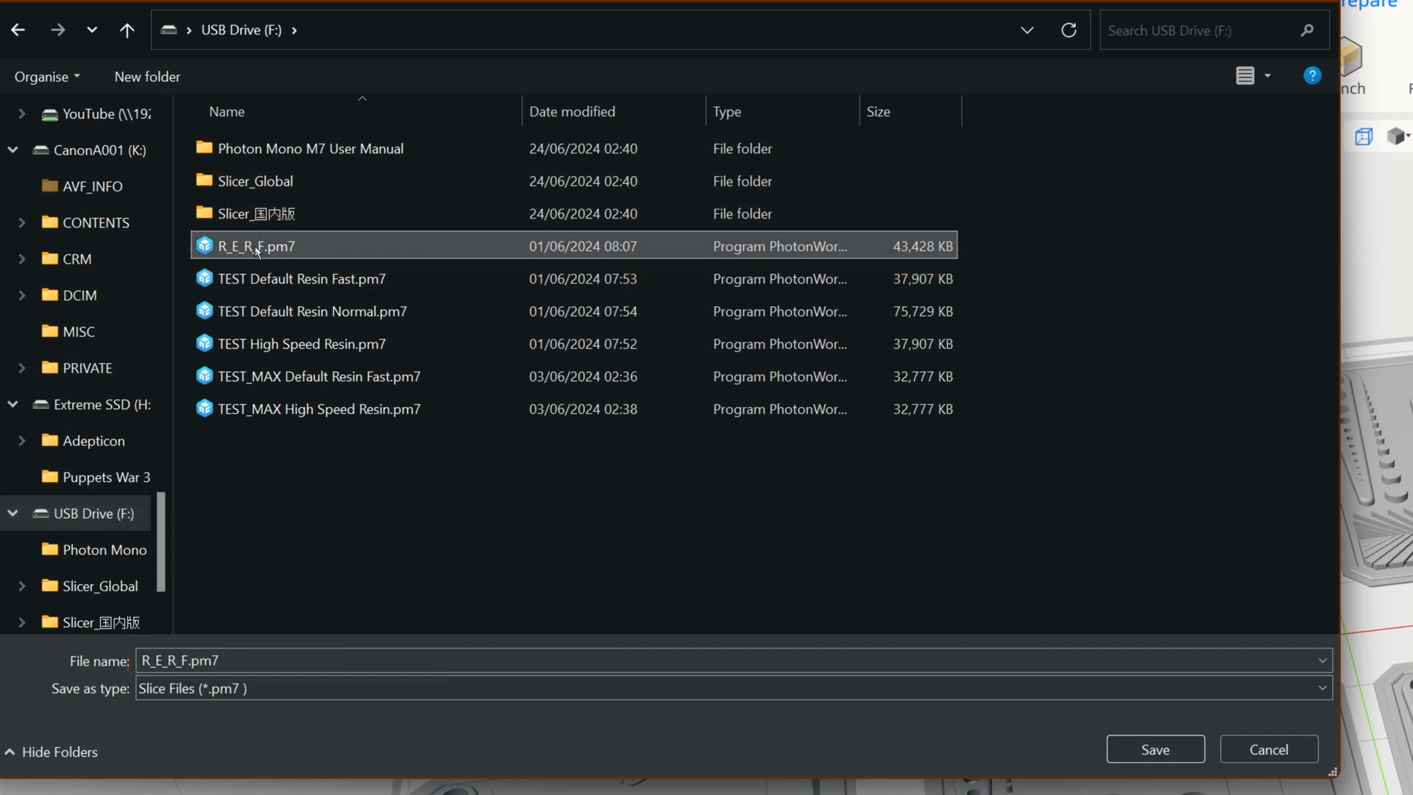
mouse_move(259, 245)
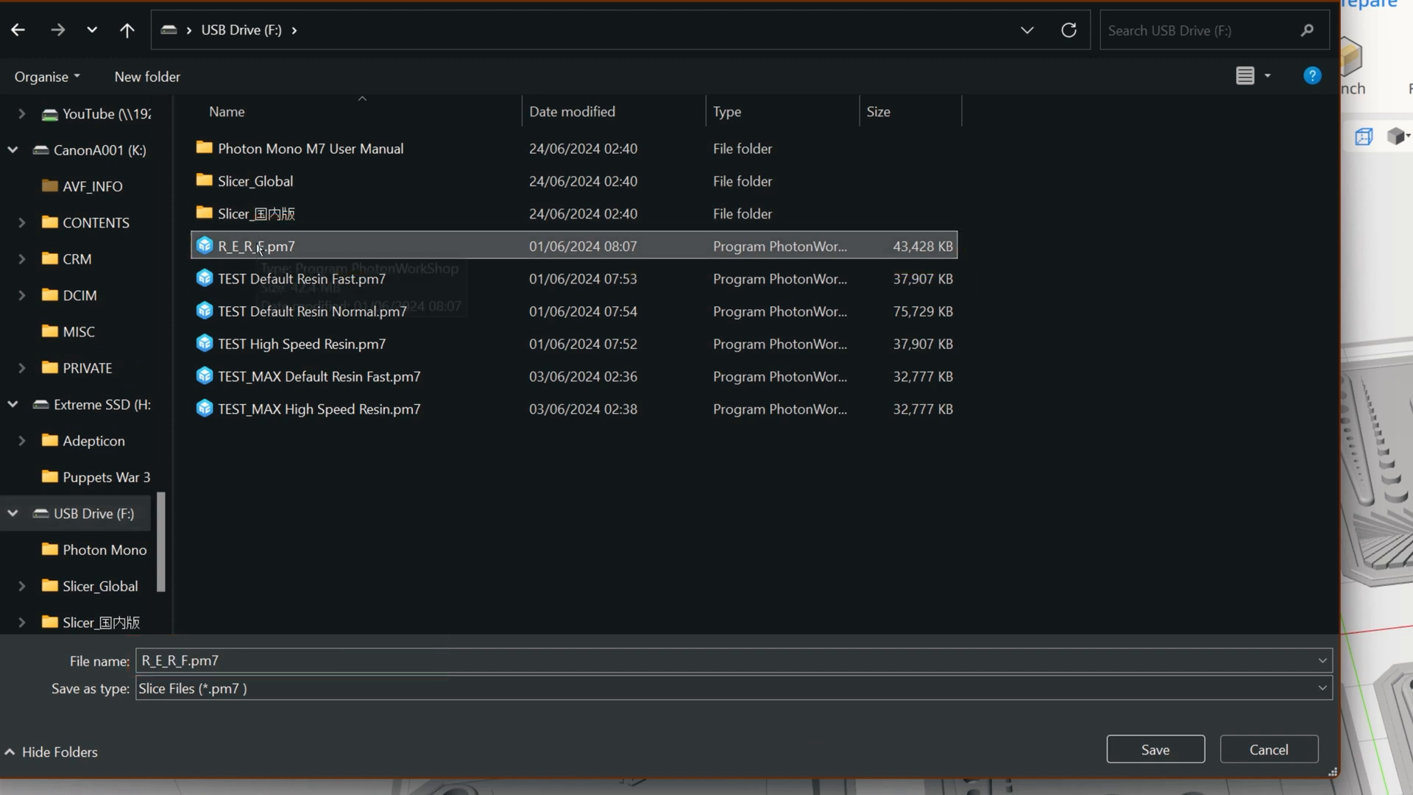
Step: Rename the existing R_E_R_F.pm7 in the Save dialog to R_E_R_F.pm7.bak
double_click(256, 245)
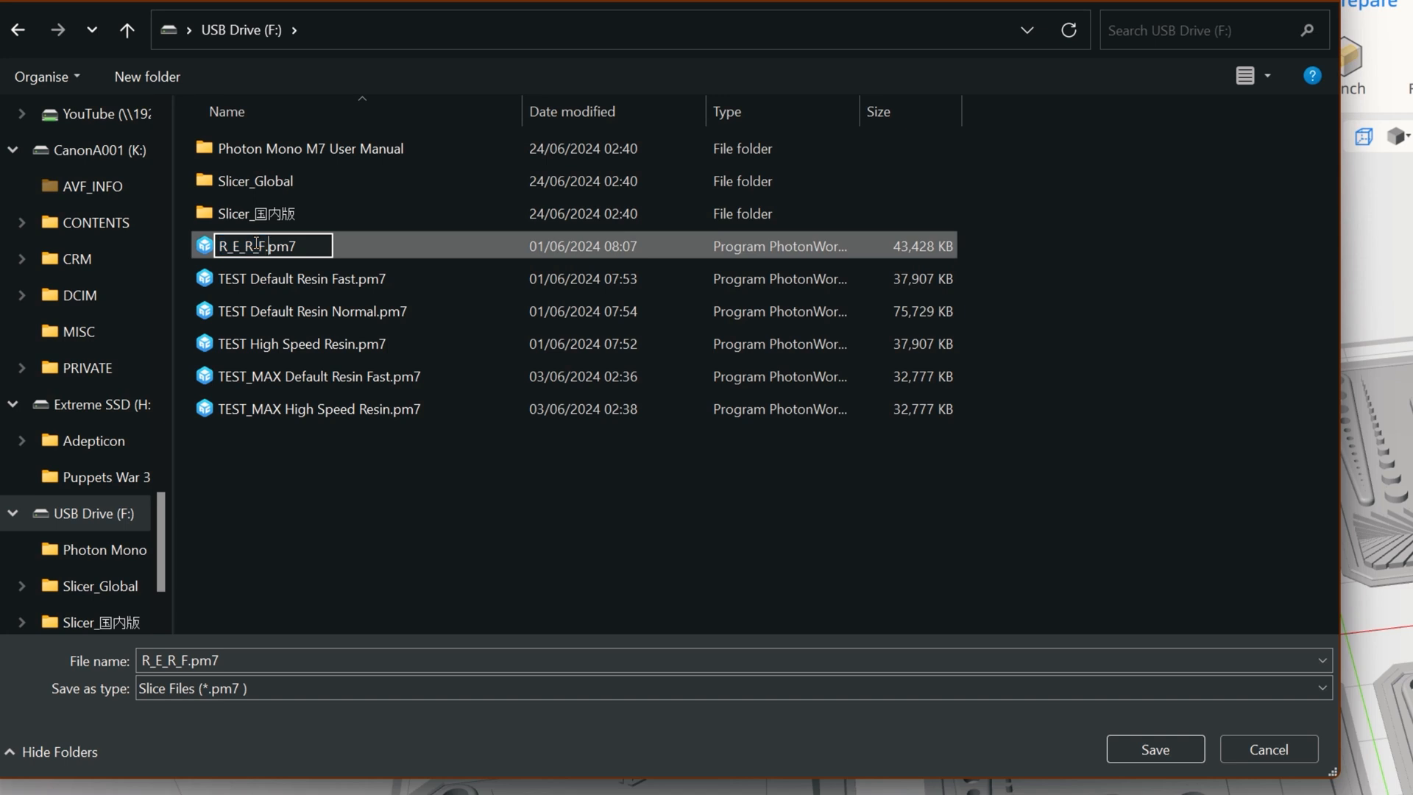
type(".bak")
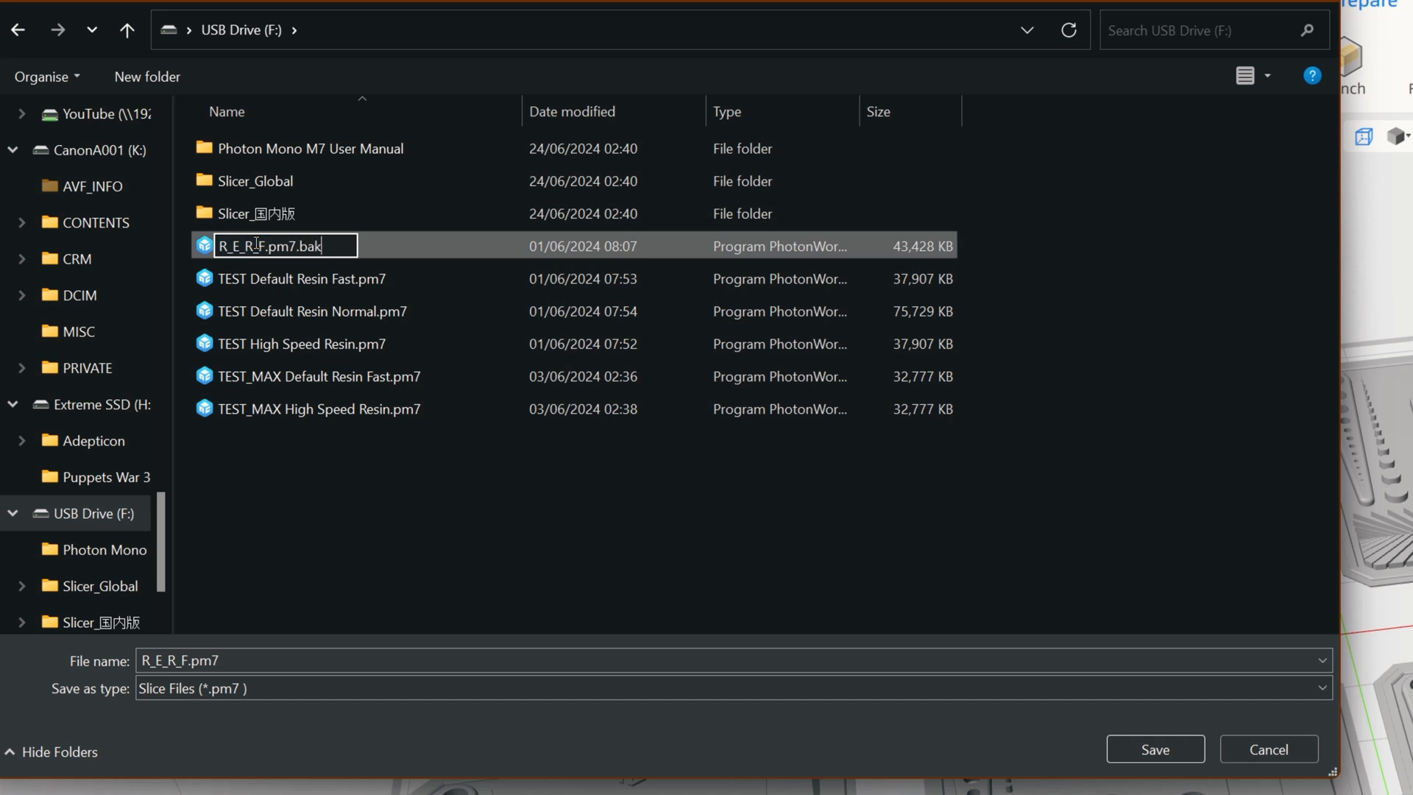